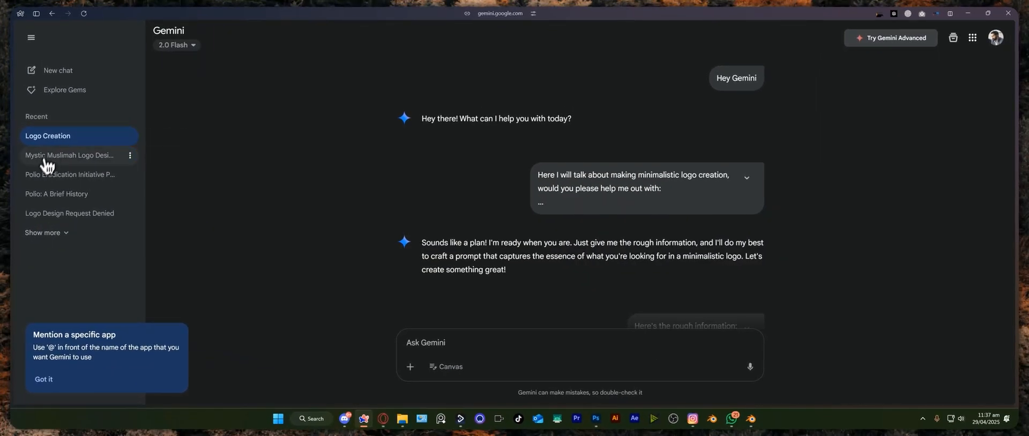
mouse_move(56, 194)
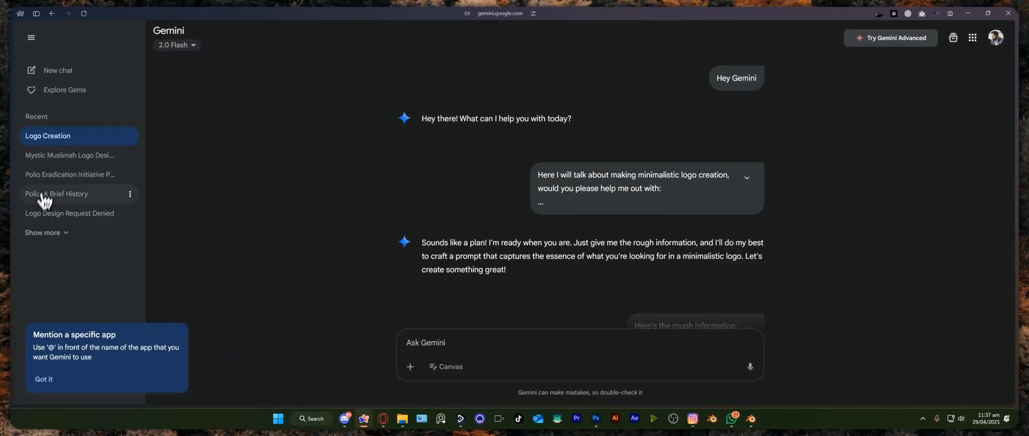
mouse_move(497, 237)
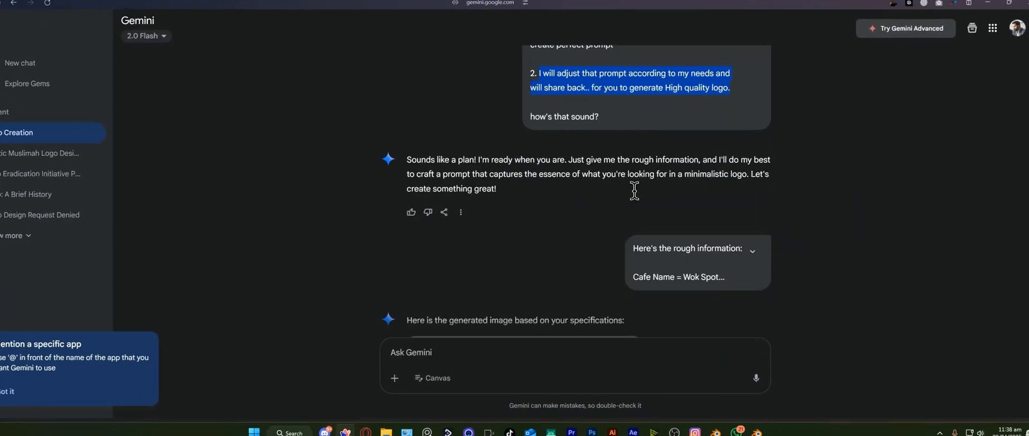
Scroll to the orange-and-black WOK SPOT logo and download it at full size.
scroll(up, 3)
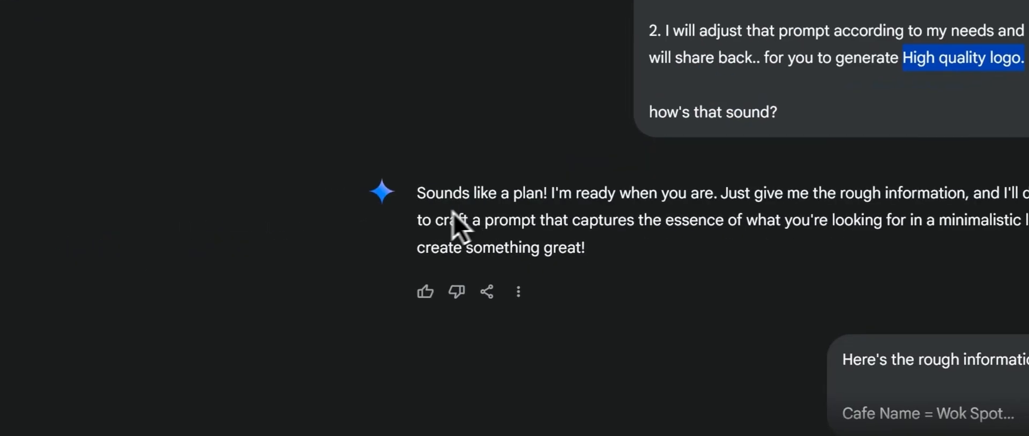
scroll(down, 3)
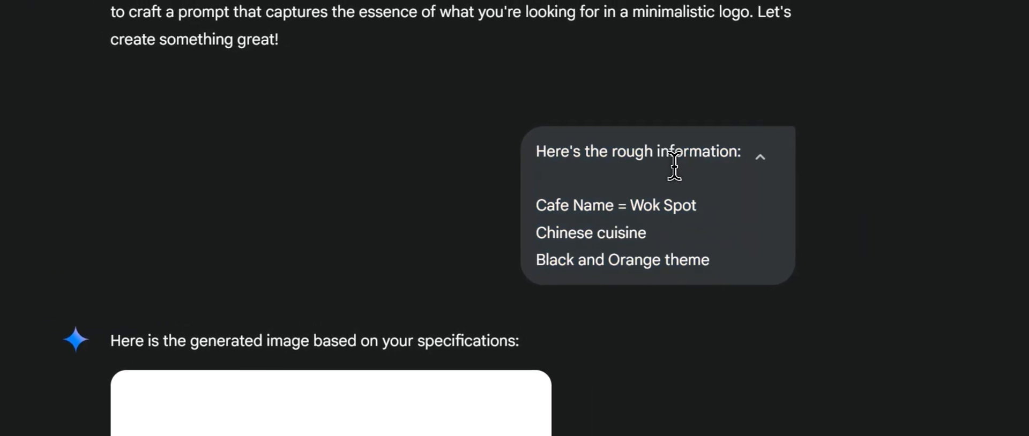
scroll(down, 3)
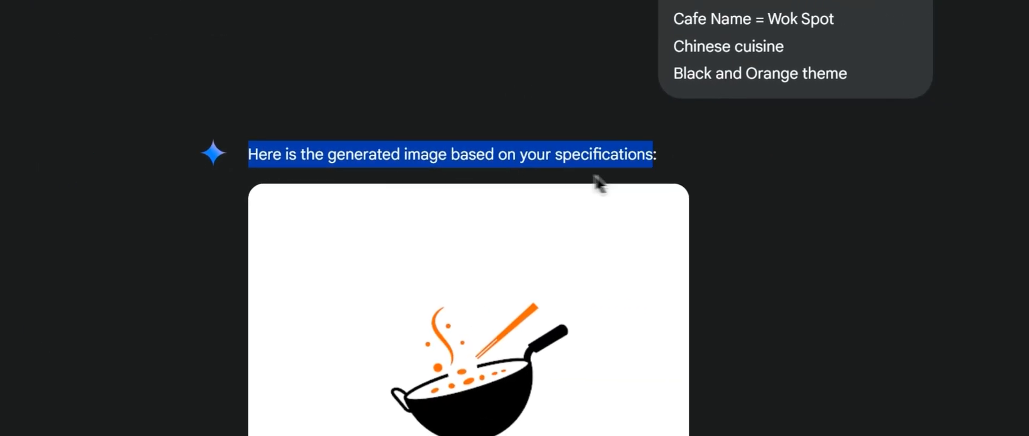
scroll(down, 3)
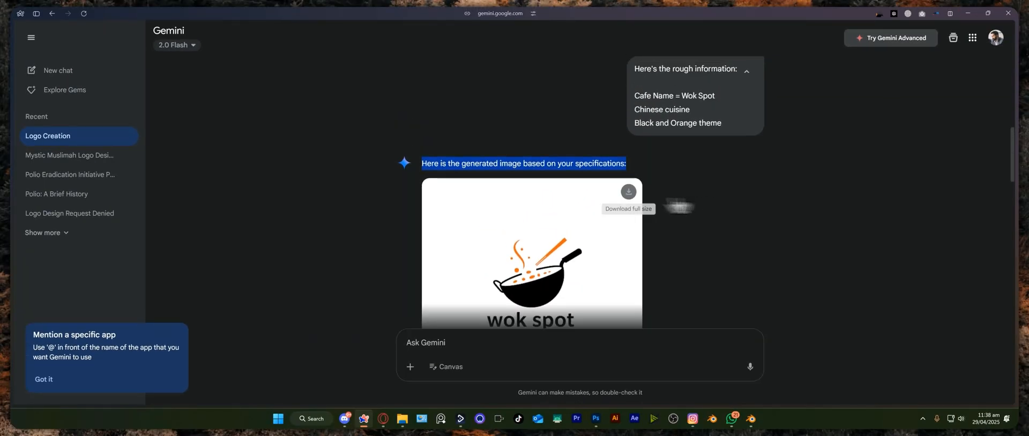
mouse_move(433, 168)
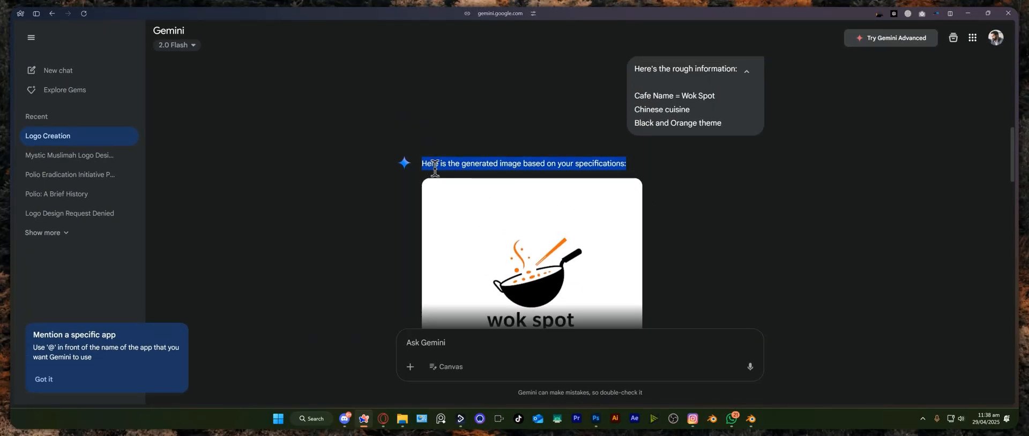
mouse_move(528, 198)
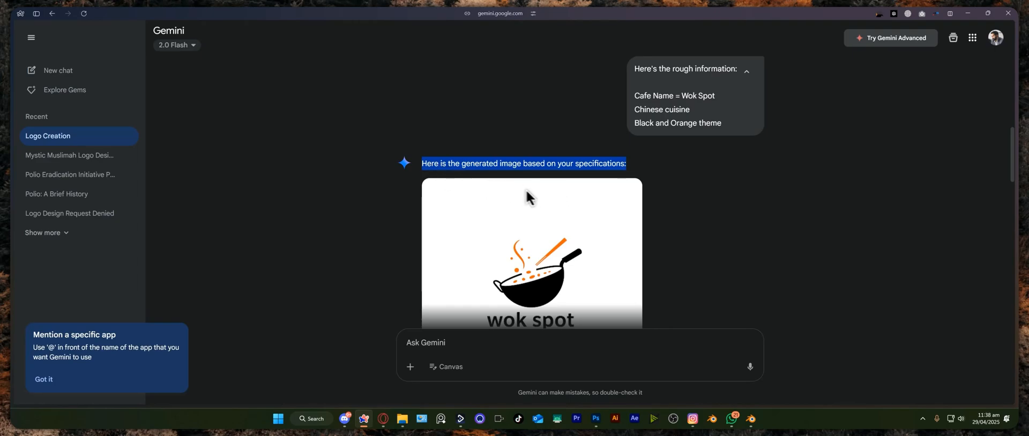
scroll(up, 3)
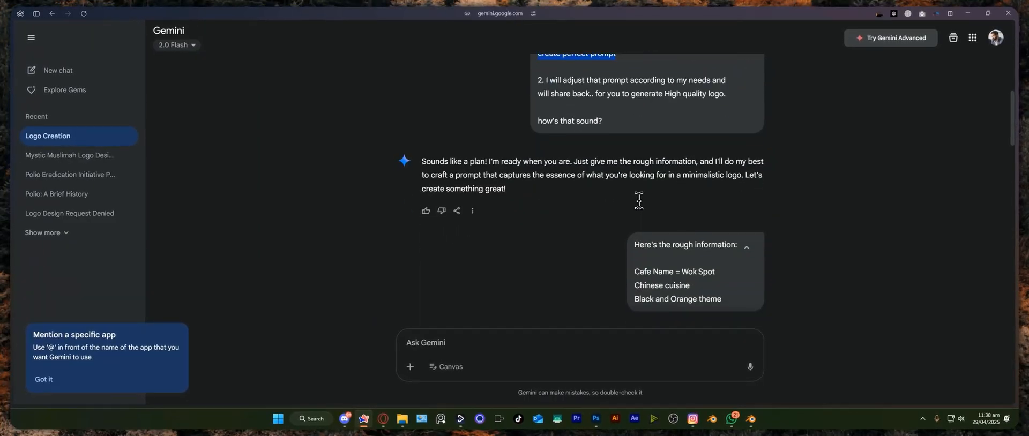
scroll(down, 3)
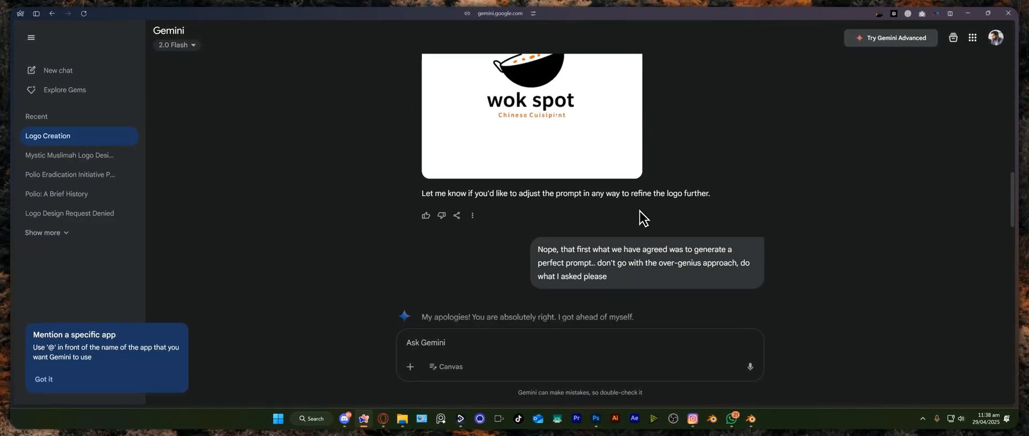
scroll(up, 3)
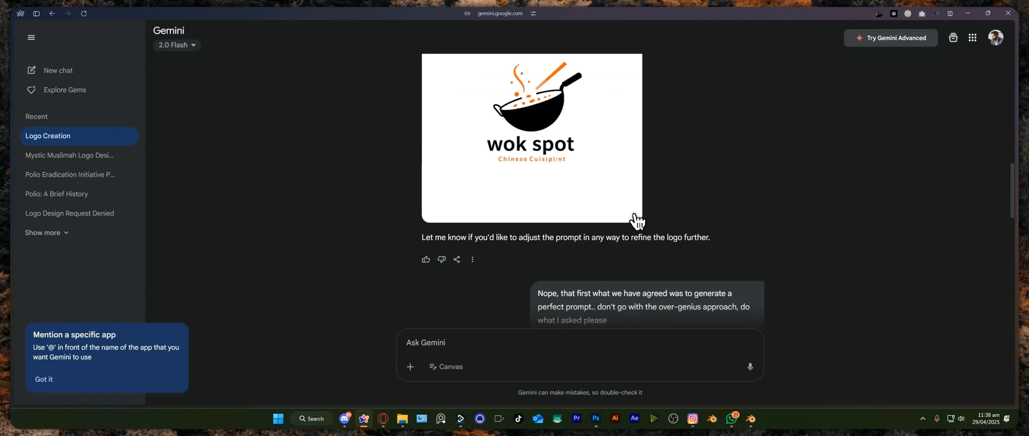
mouse_move(622, 234)
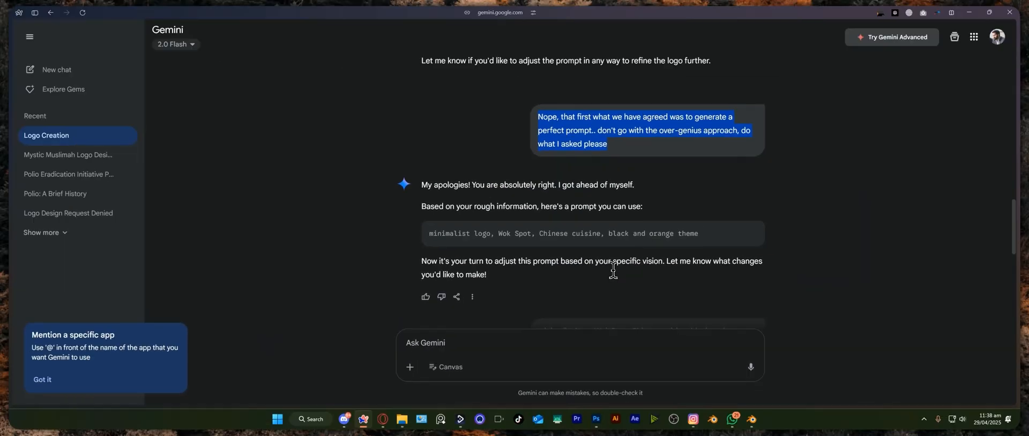
scroll(down, 3)
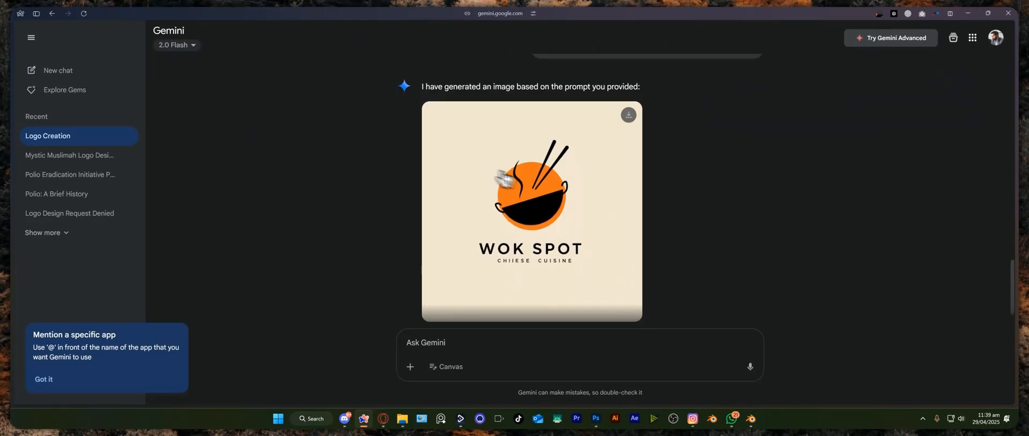
scroll(up, 3)
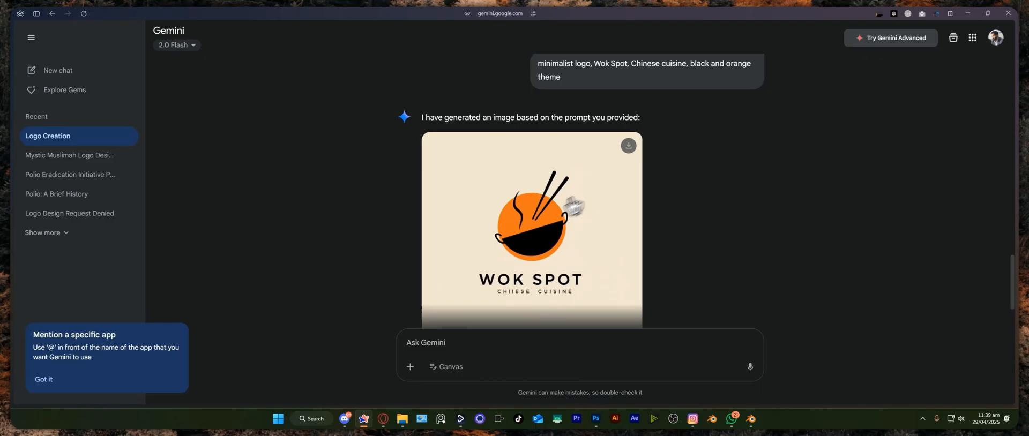
click(532, 229)
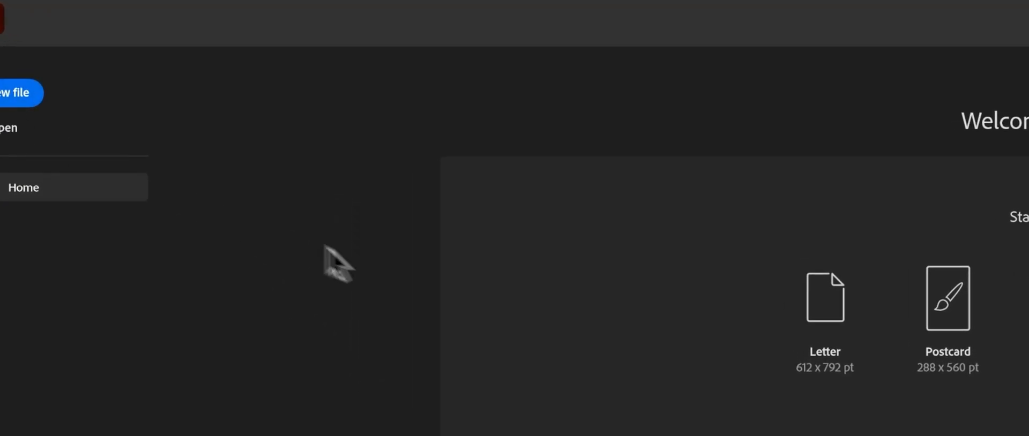
Create a new 1920 x 1080 Art & Illustration document named Gemini.
click(18, 93)
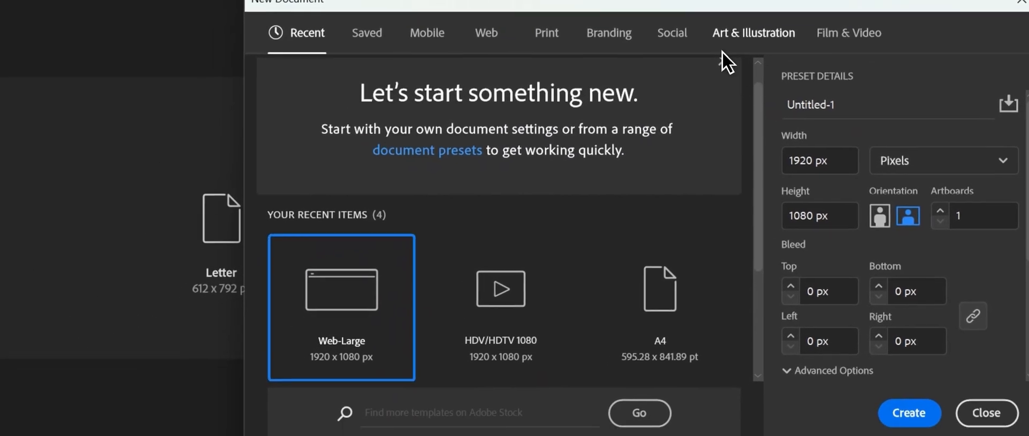
click(753, 33)
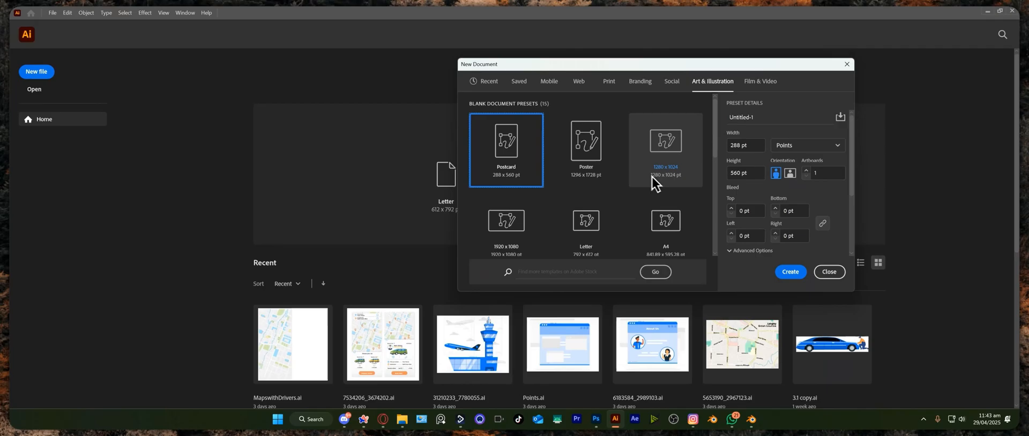
click(505, 220)
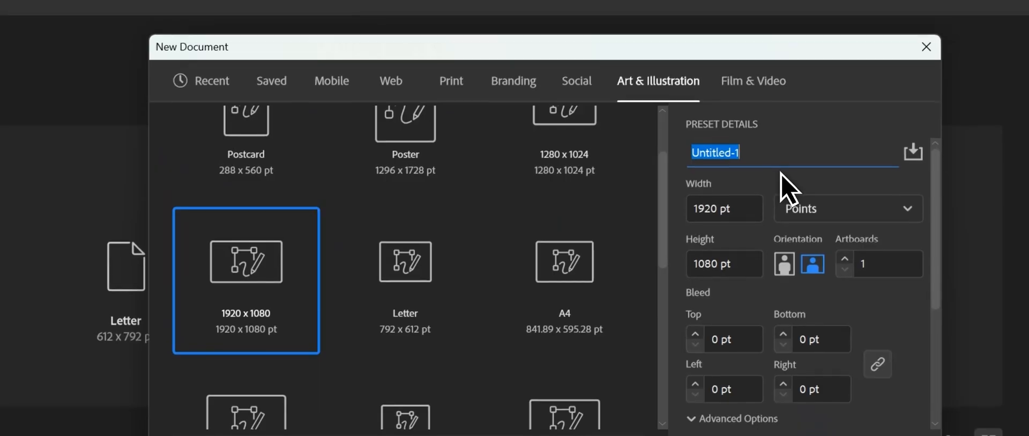
text(Gemini)
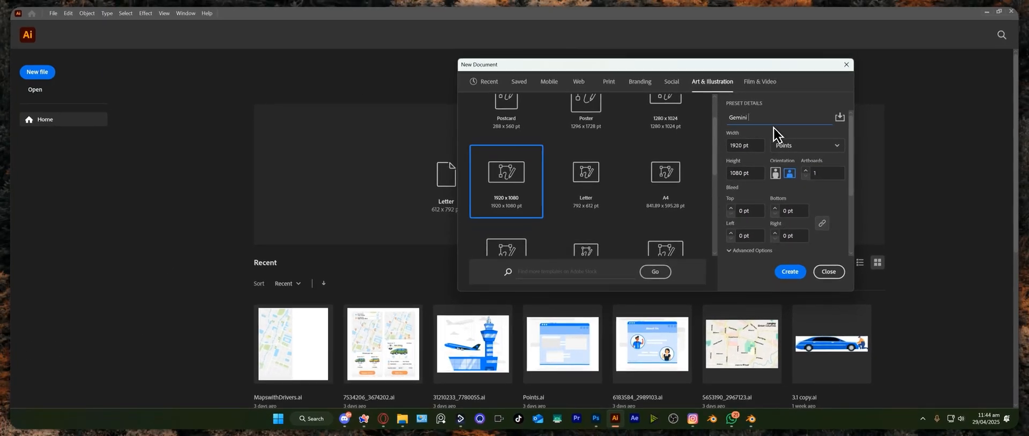
click(789, 272)
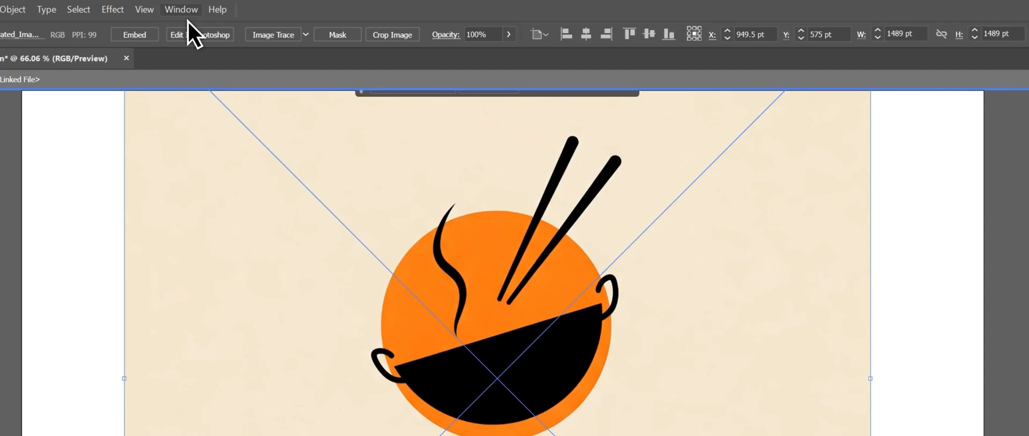
Open the Image Trace panel from the Window menu.
click(180, 10)
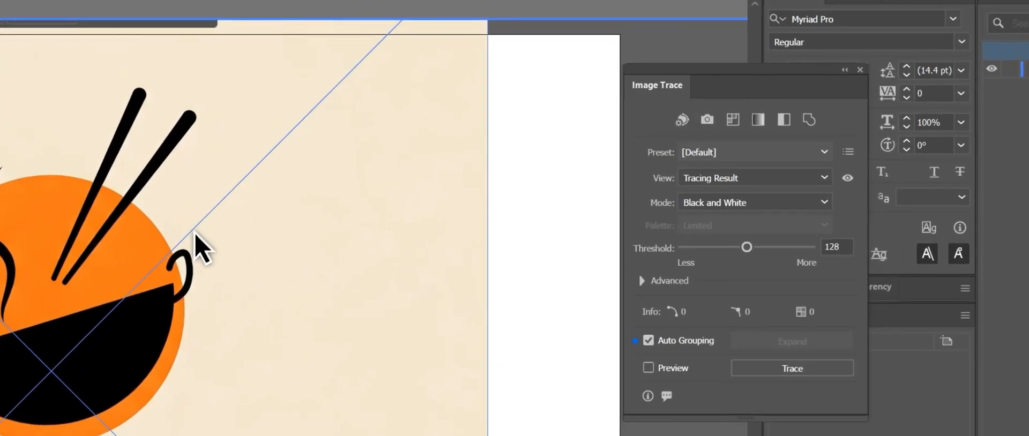
Trace the WOK SPOT logo with the 6 Colors preset, accept the warning, and expand it.
click(791, 368)
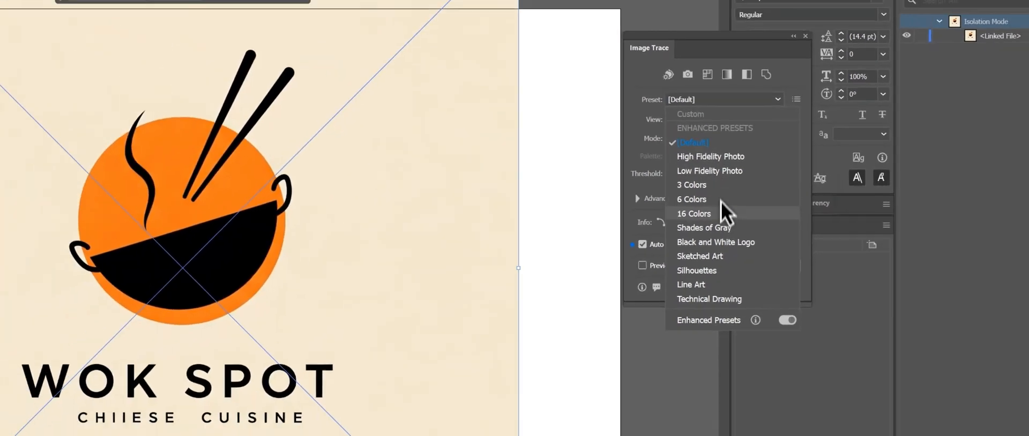
click(691, 199)
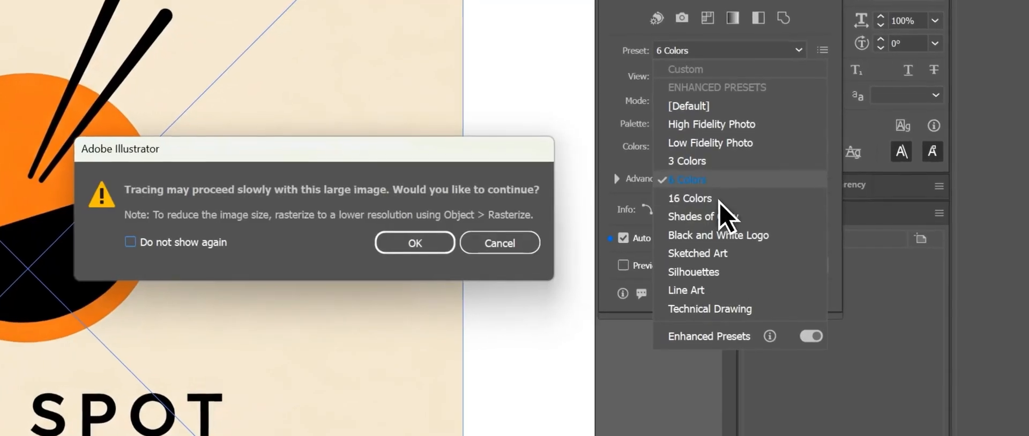
click(415, 243)
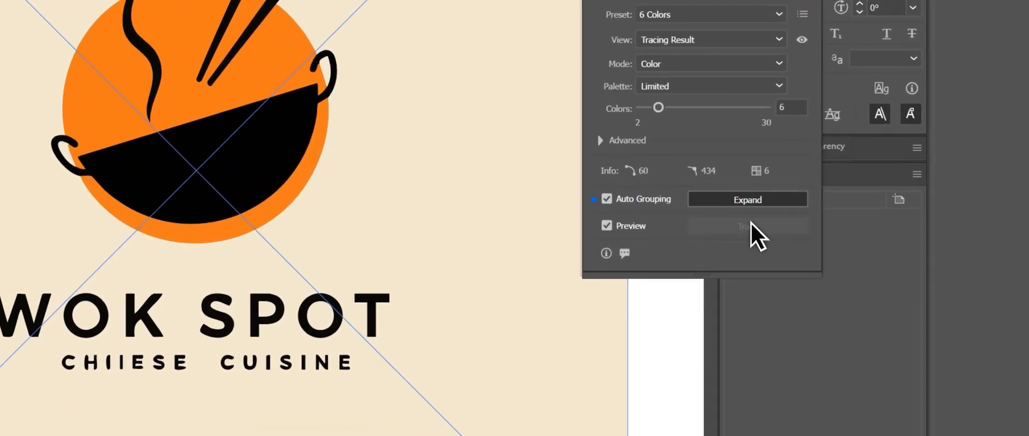
click(746, 199)
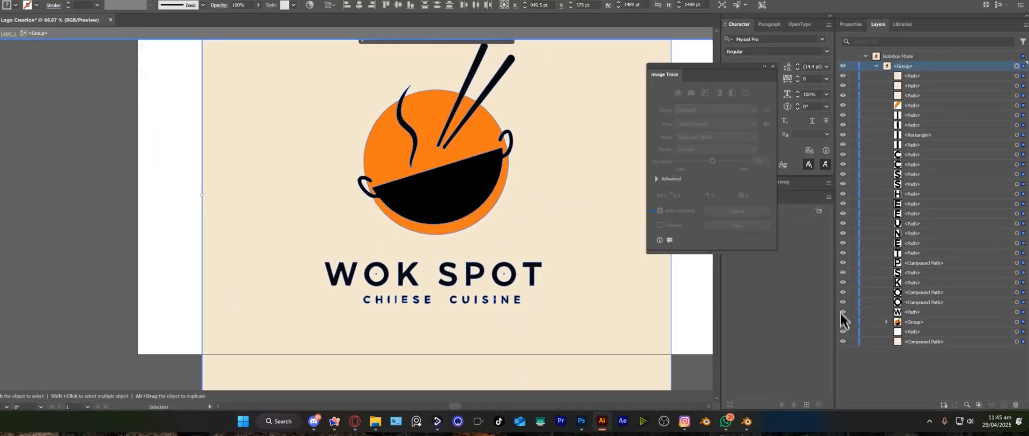